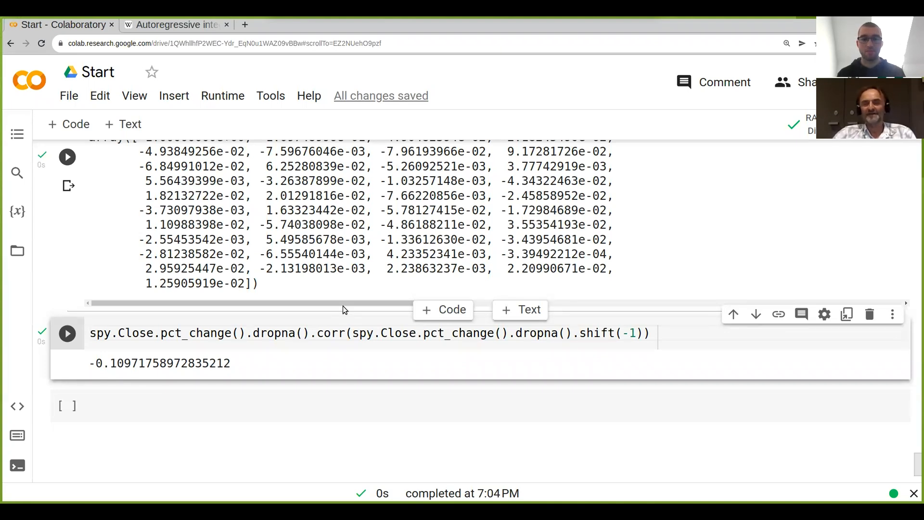
Store SPY daily returns as r = spy.Close.pct_change().dropna() and begin a cell showing r
{"action": "scroll", "scroll_direction": "down", "scroll_amount": 3}
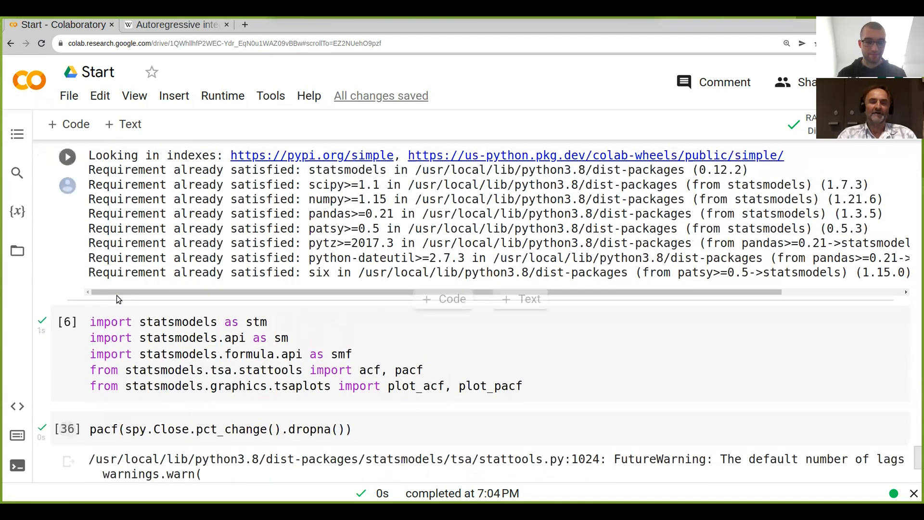
{"action": "scroll", "scroll_direction": "down", "scroll_amount": 3}
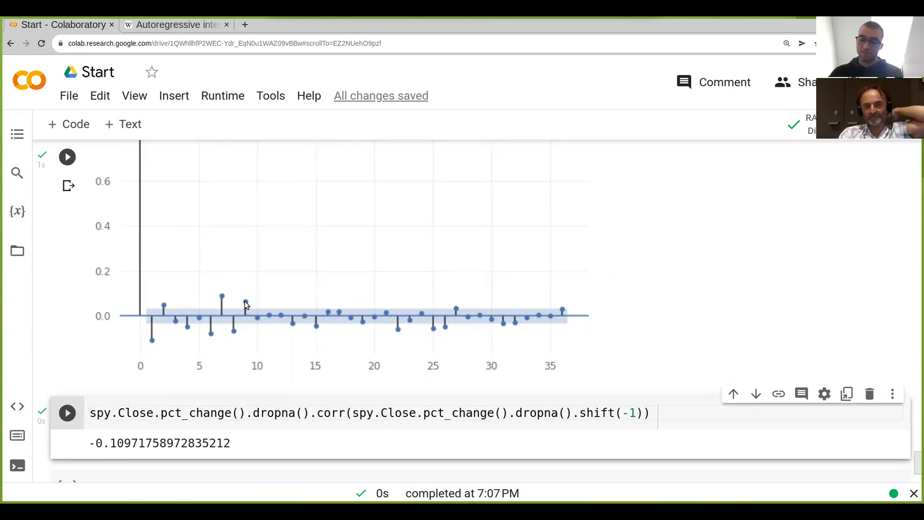
{"action": "mouse_move", "coordinate": [238, 317]}
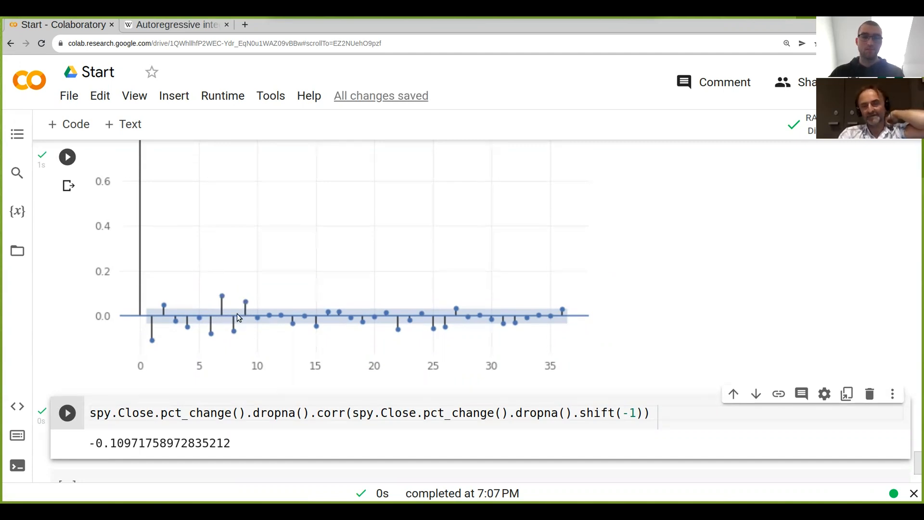
{"action": "mouse_move", "coordinate": [213, 333]}
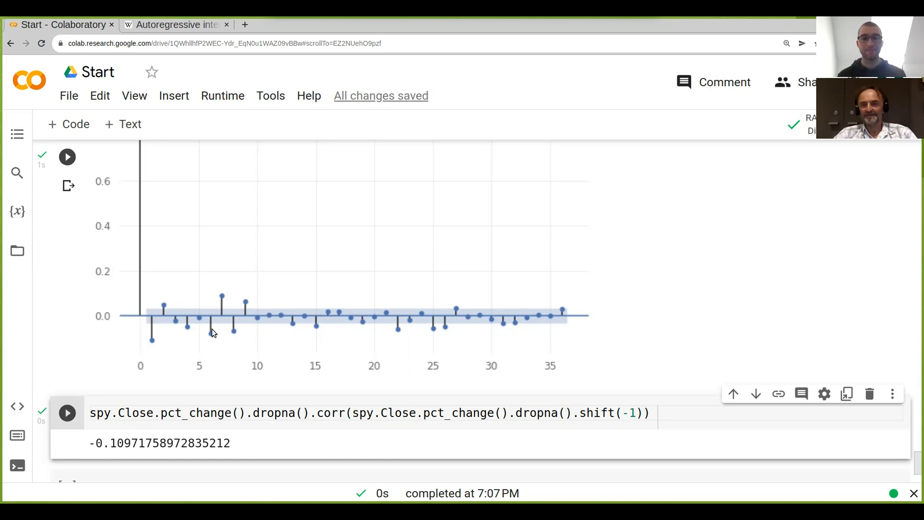
{"action": "scroll", "scroll_direction": "down", "scroll_amount": 3}
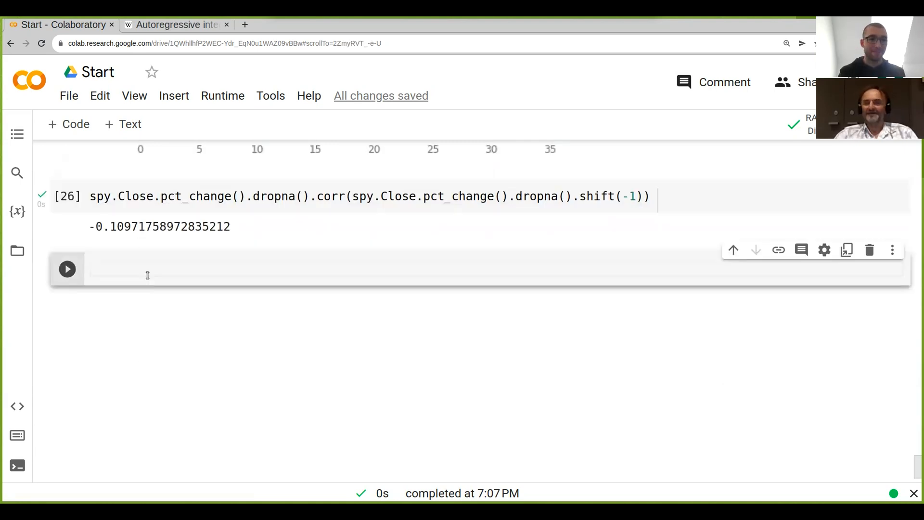
{"action": "type", "text": "sp"}
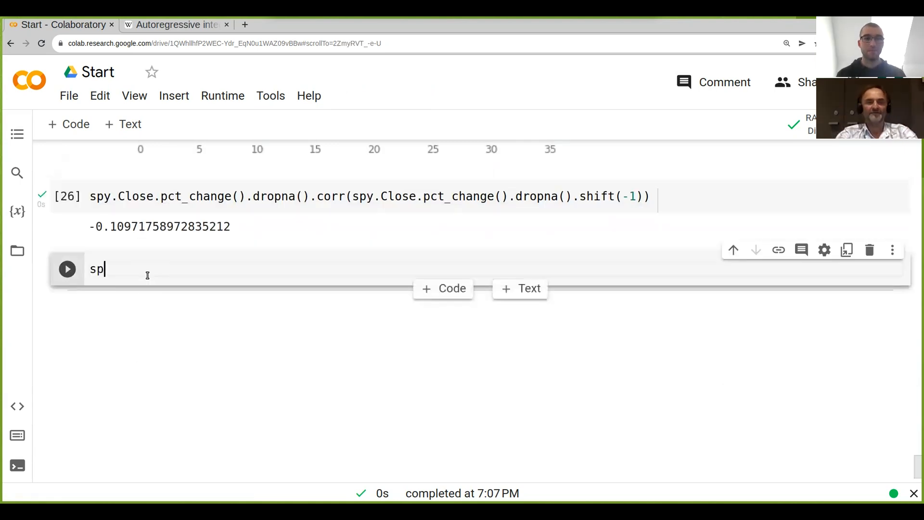
{"action": "type", "text": "r = spy.Close"}
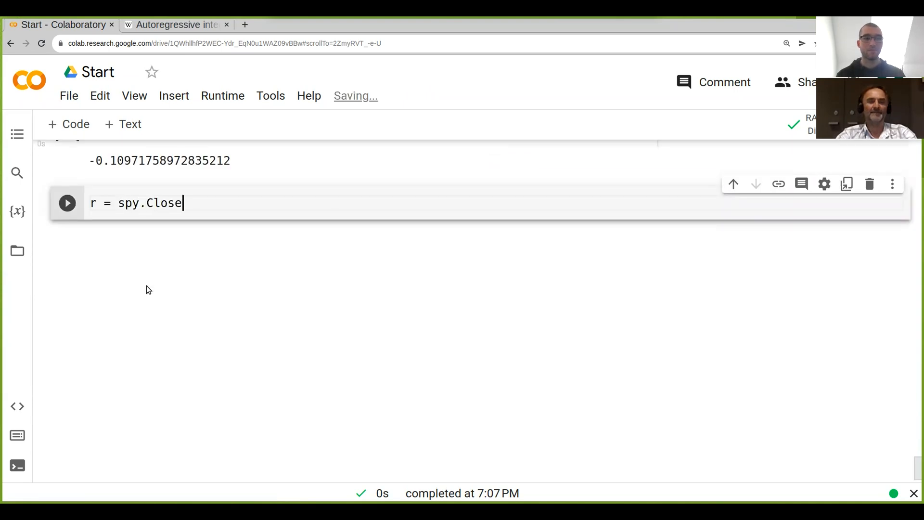
{"action": "type", "text": ".pct"}
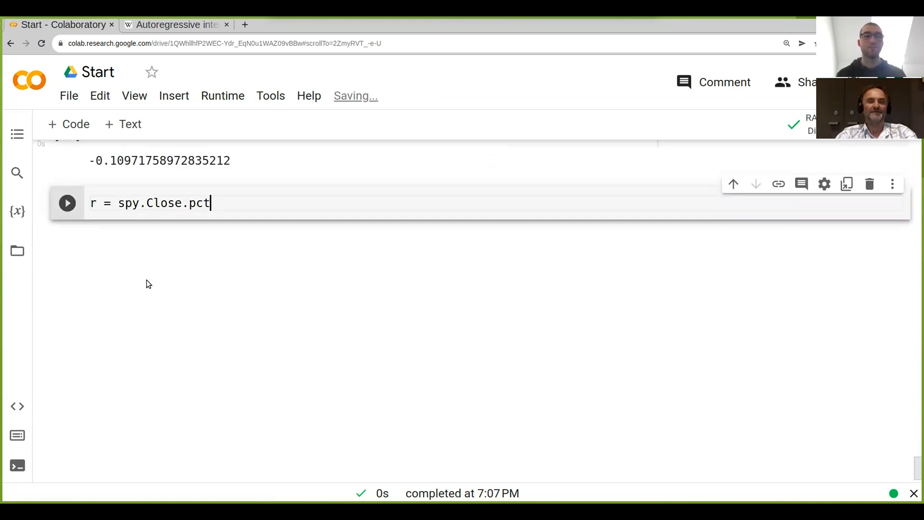
{"action": "type", "text": "_chang"}
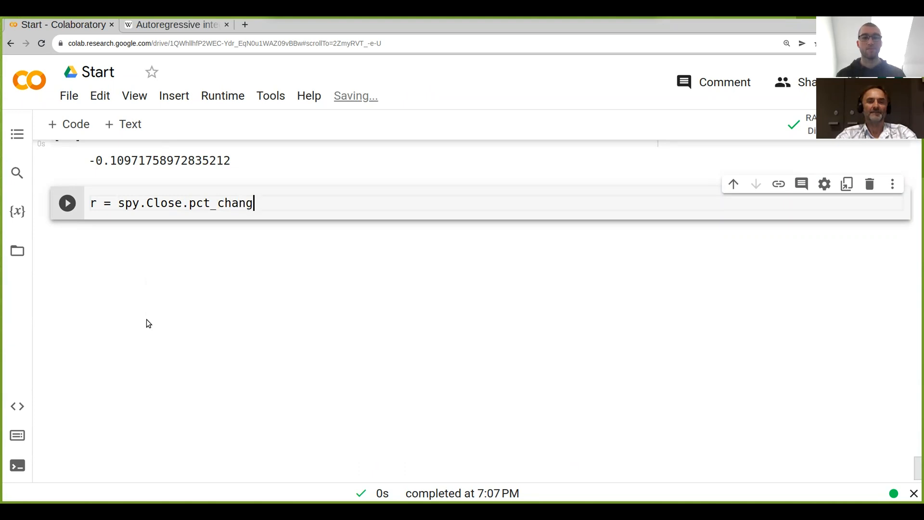
{"action": "type", "text": "e().dropan"}
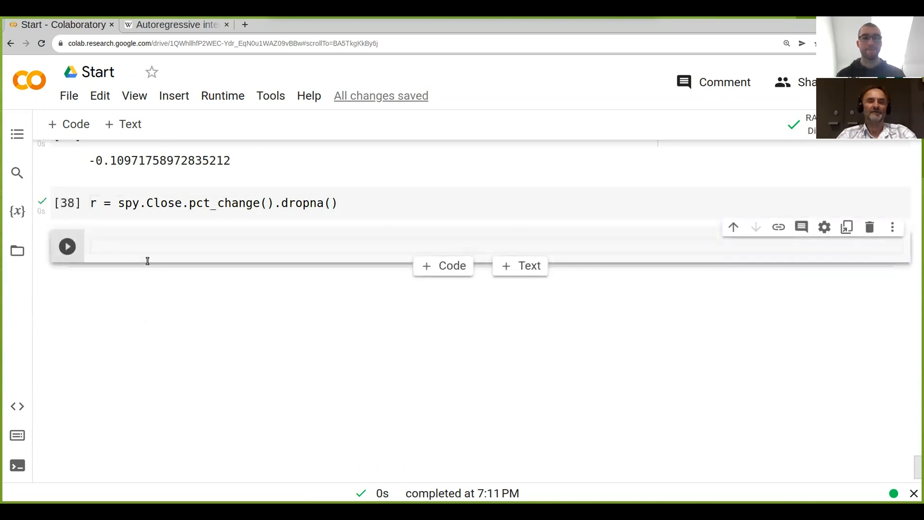
{"action": "type", "text": "r"}
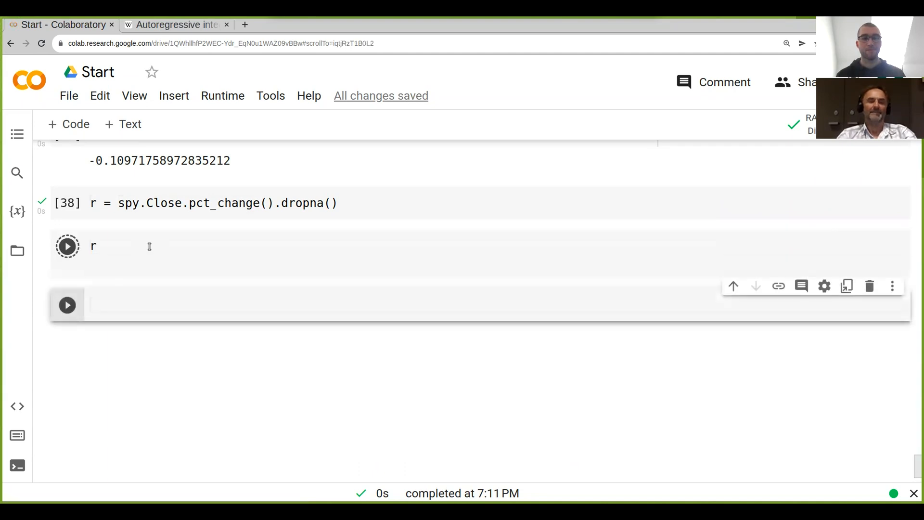
Edit the r cell to r.cumprod().plot() and run it, drawing the collapsing curve
{"action": "left_click", "coordinate": [66, 246]}
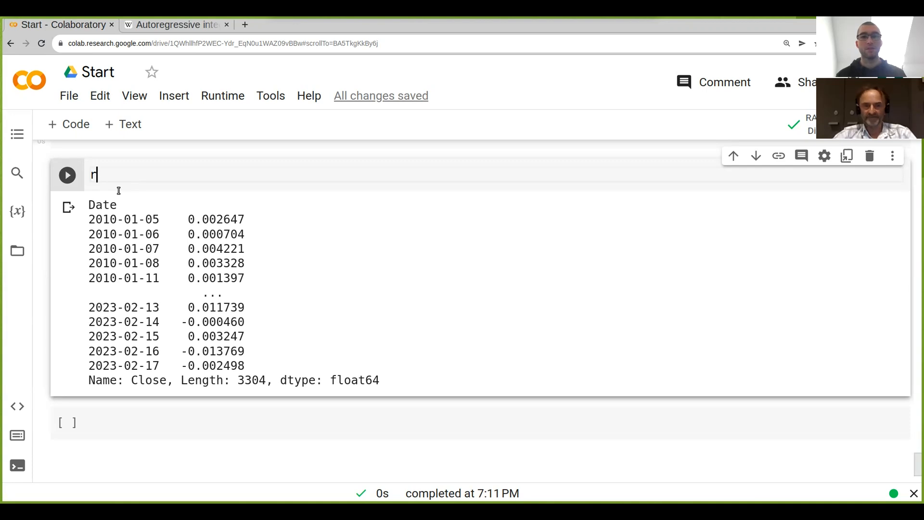
{"action": "type", "text": "."}
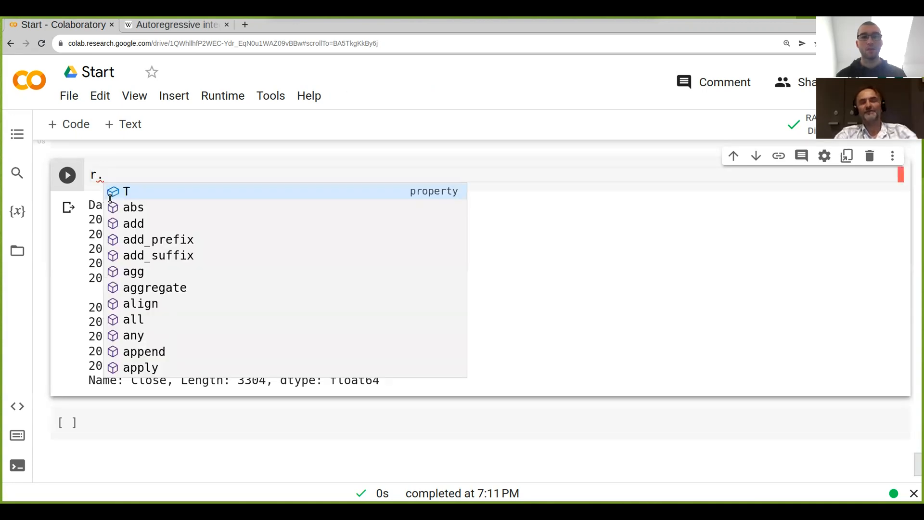
{"action": "key", "text": "Escape"}
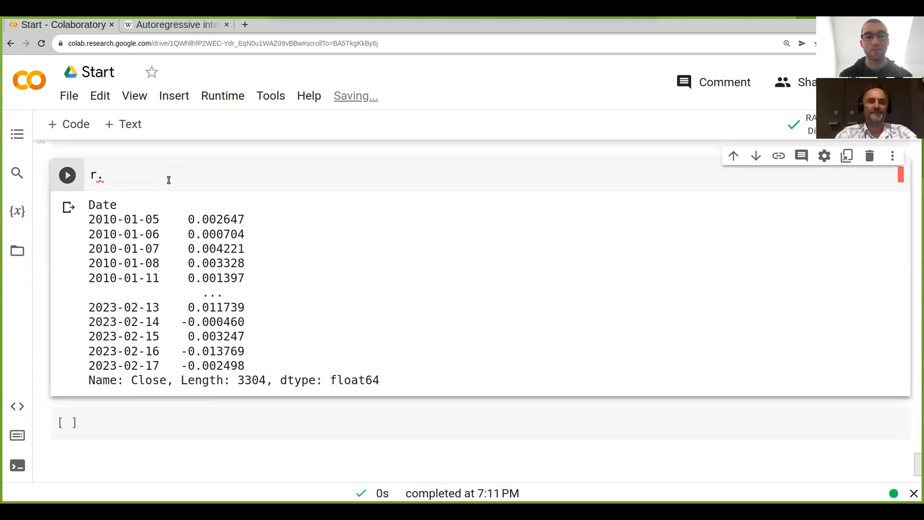
{"action": "type", "text": "cumprod"}
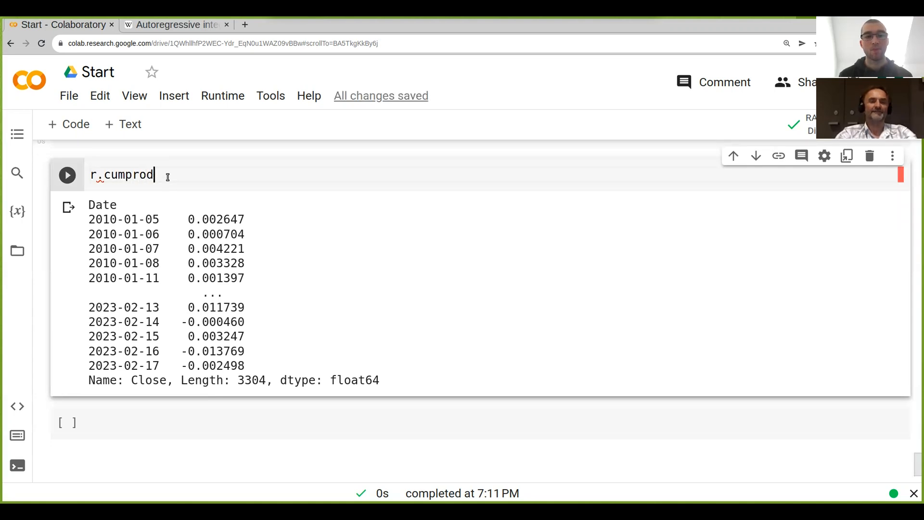
{"action": "type", "text": "()"}
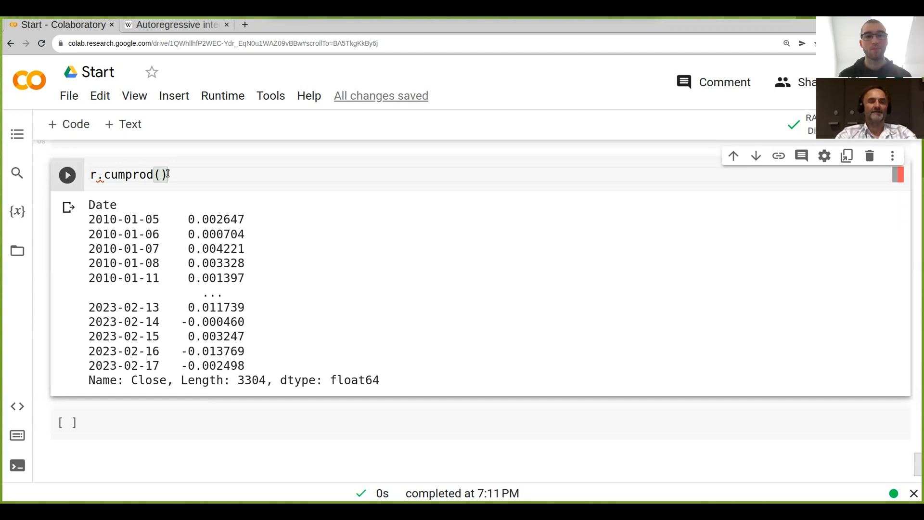
{"action": "type", "text": ".plot()"}
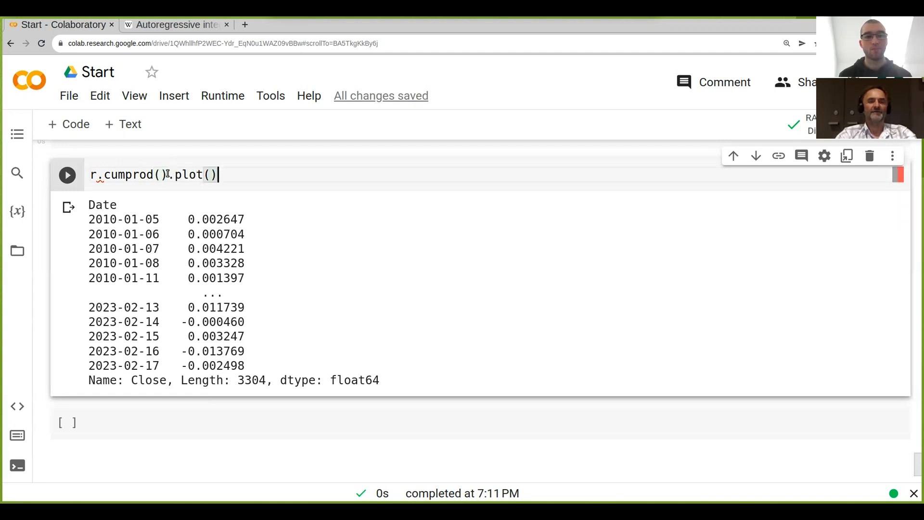
{"action": "left_click", "coordinate": [66, 174]}
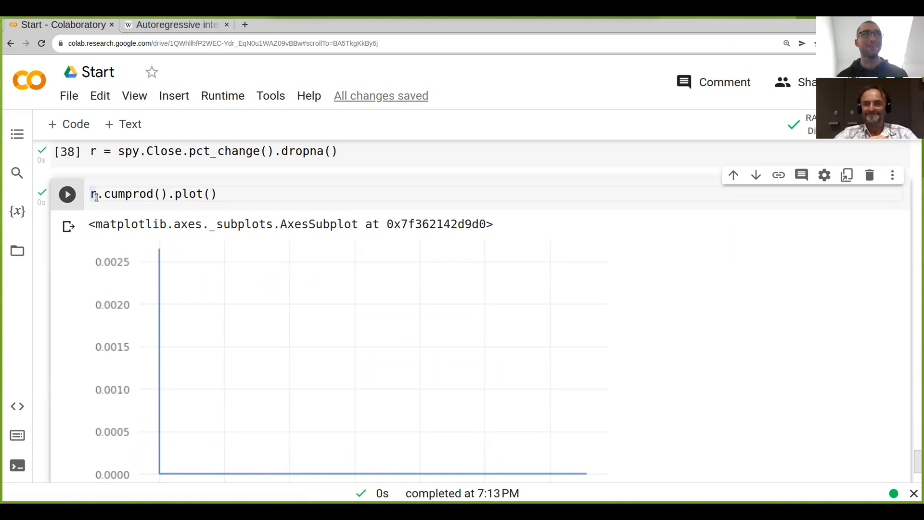
Change the plot to r.add(1).cumprod().plot() to show the rising growth curve
{"action": "type", "text": ".add"}
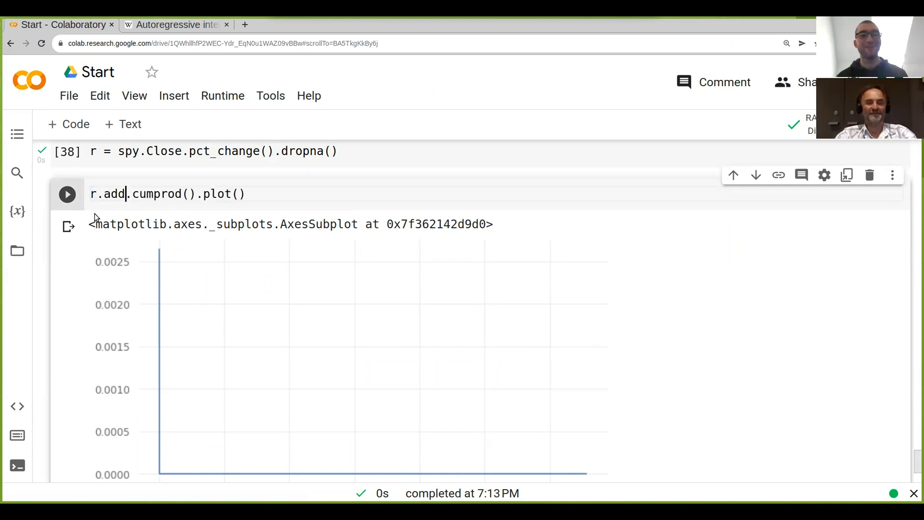
{"action": "type", "text": "(1"}
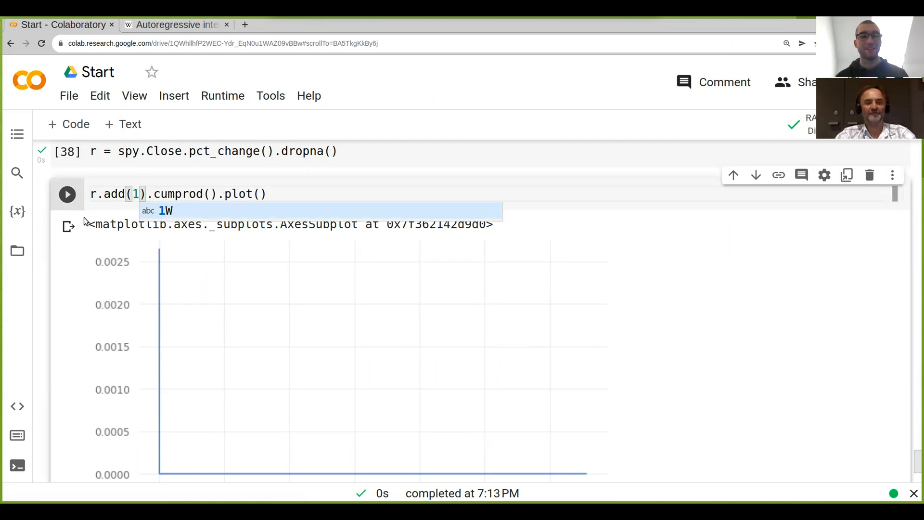
{"action": "left_click", "coordinate": [67, 193]}
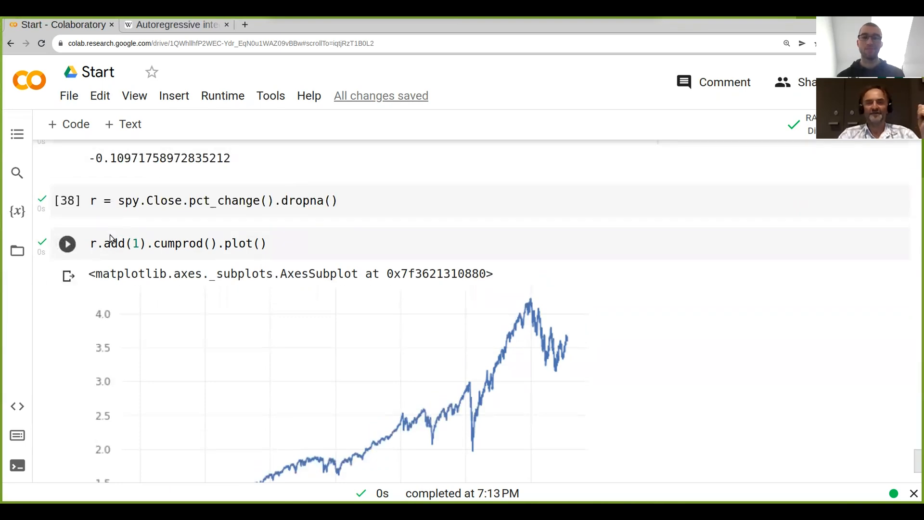
{"action": "left_click", "coordinate": [97, 243]}
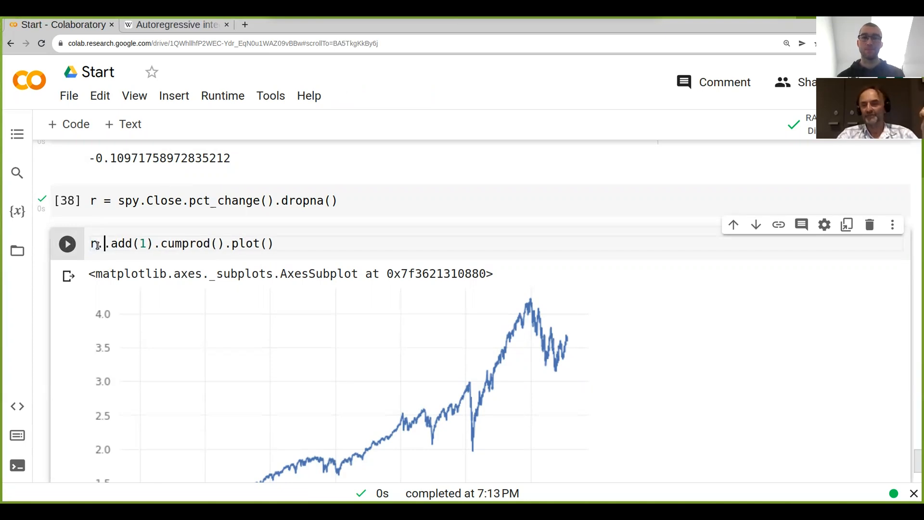
Rewrite the cell as f = 1 and r.mul(f).add(1).prod(), giving about 3.59
{"action": "type", "text": "."}
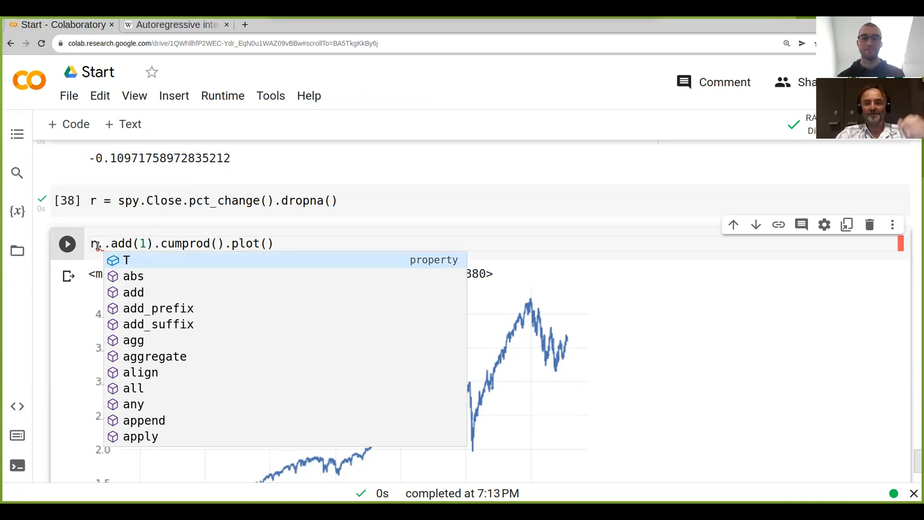
{"action": "type", "text": "mu"}
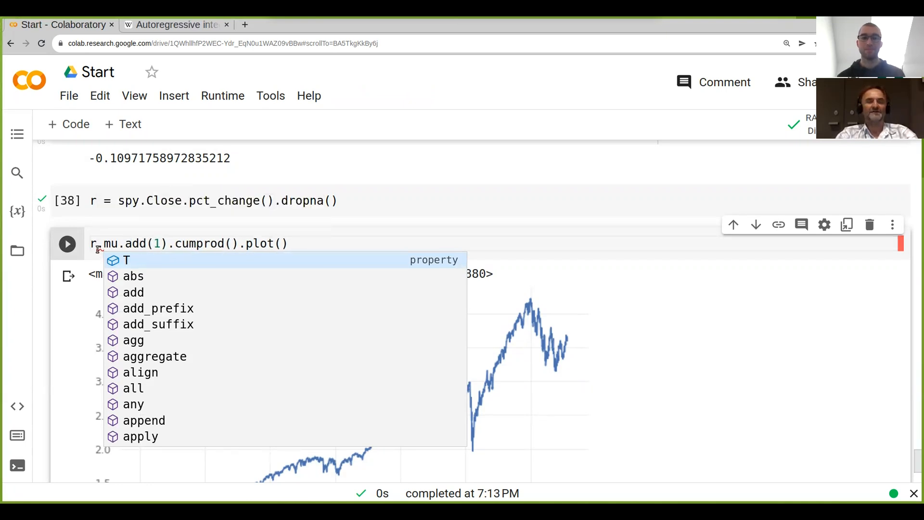
{"action": "type", "text": "mul("}
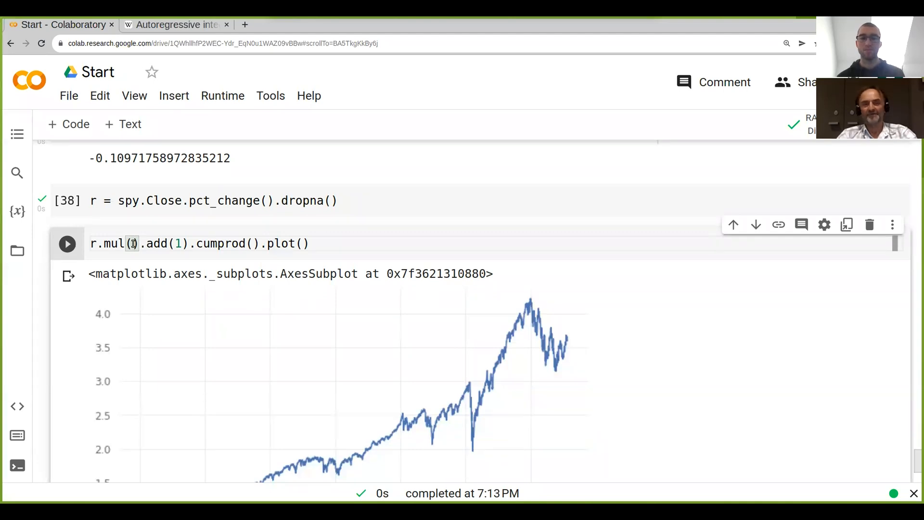
{"action": "type", "text": "r"}
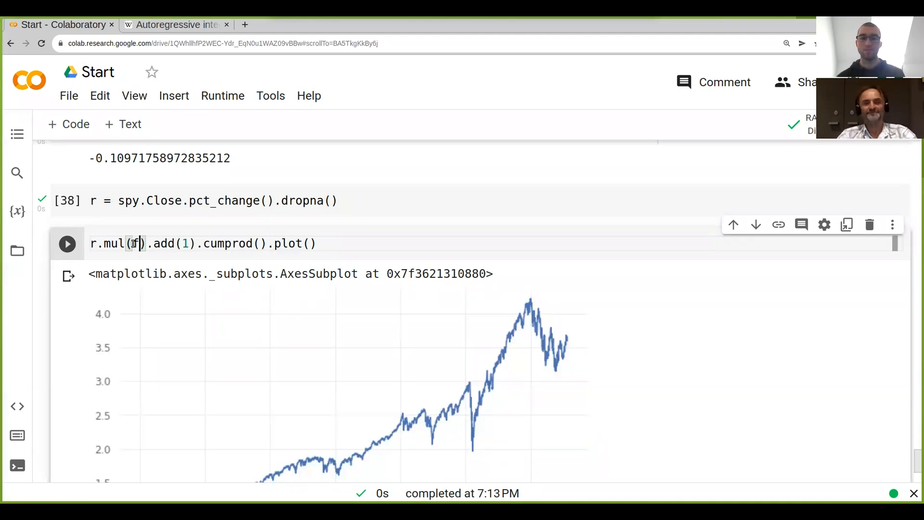
{"action": "type", "text": "f"}
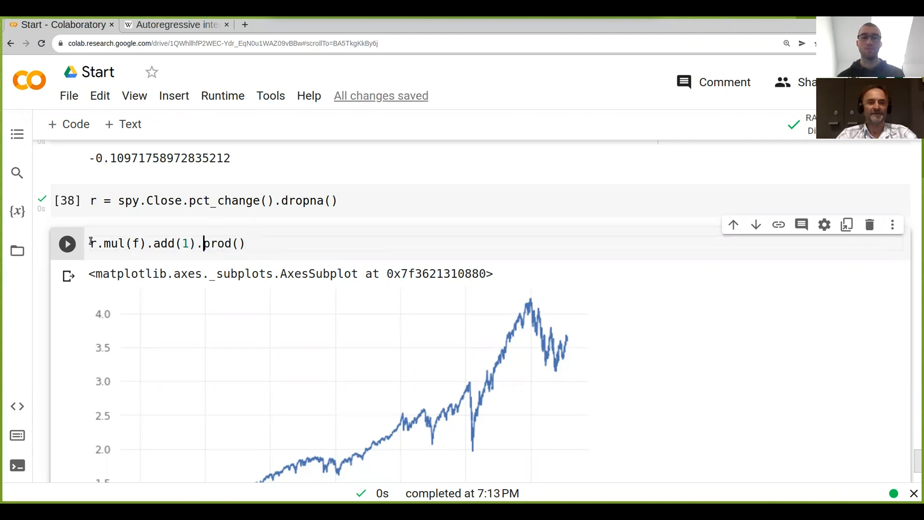
{"action": "type", "text": "f = 1"}
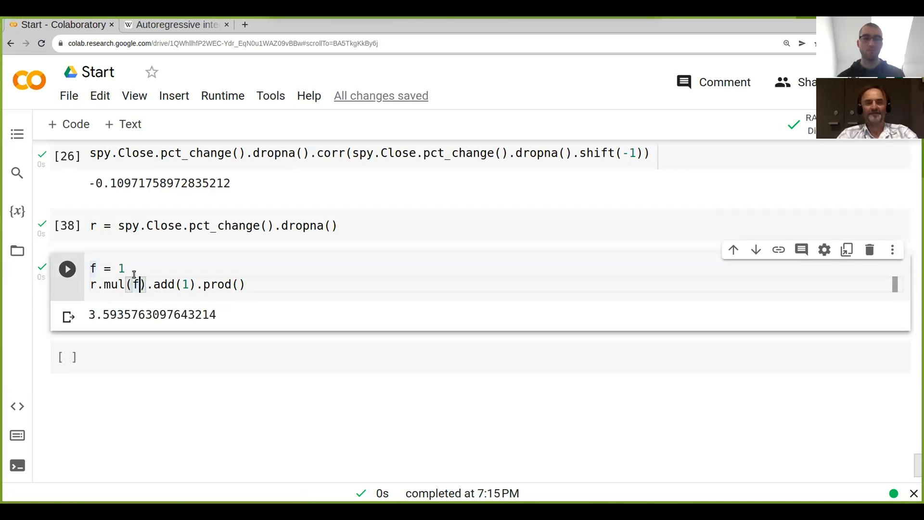
Change f to 0.5 and rerun the cell, yielding a product of about 2.0
{"action": "type", "text": "0"}
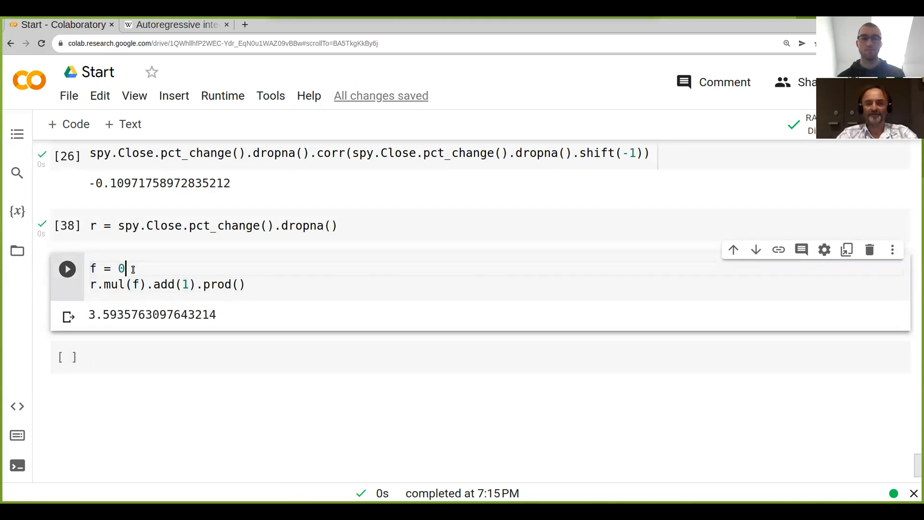
{"action": "type", "text": ".5"}
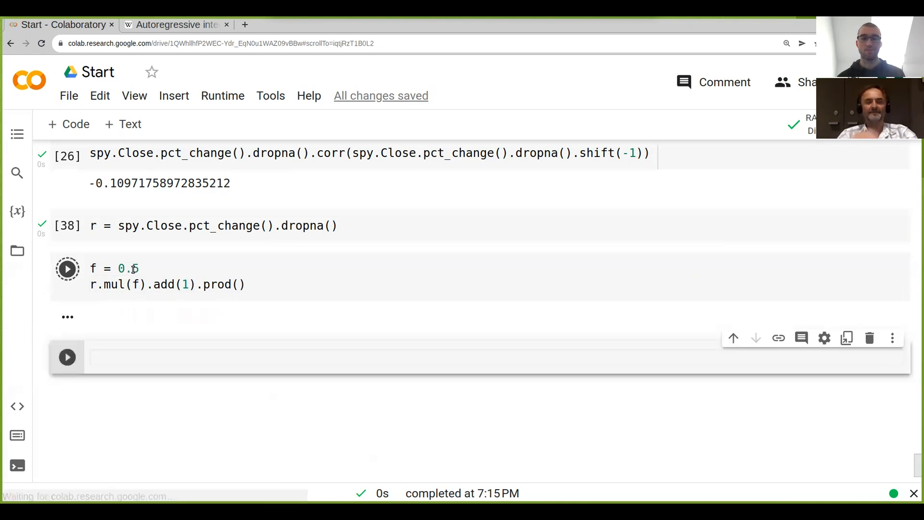
{"action": "left_click", "coordinate": [67, 268]}
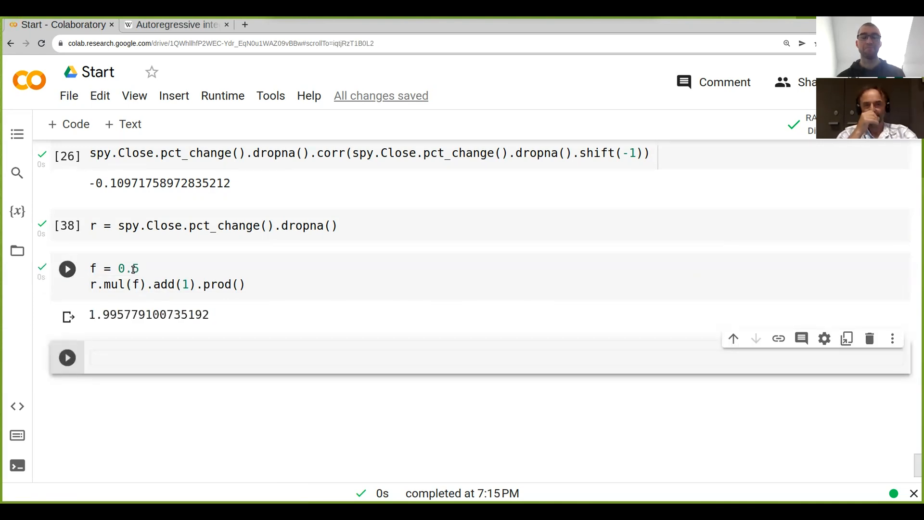